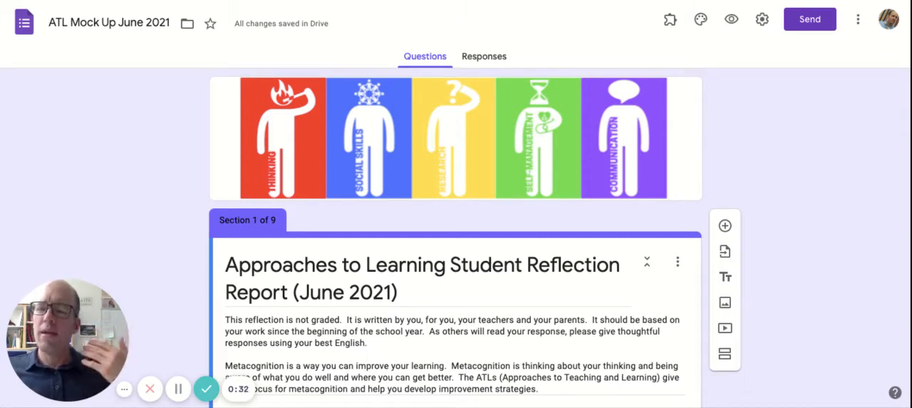
scroll("down", 3)
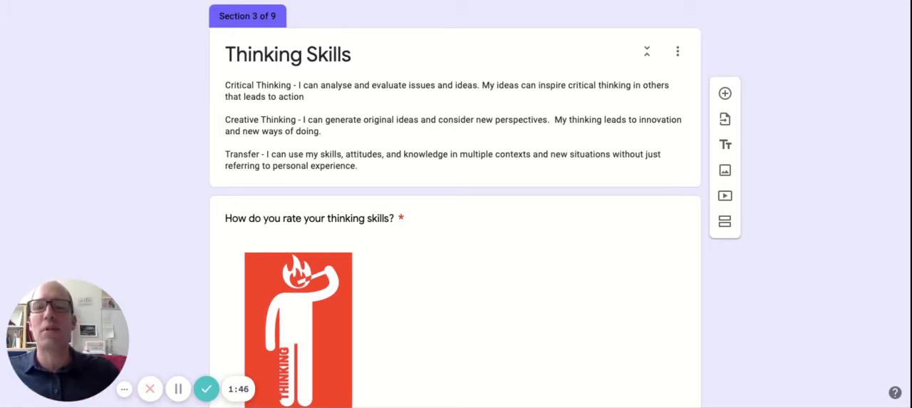
scroll("down", 3)
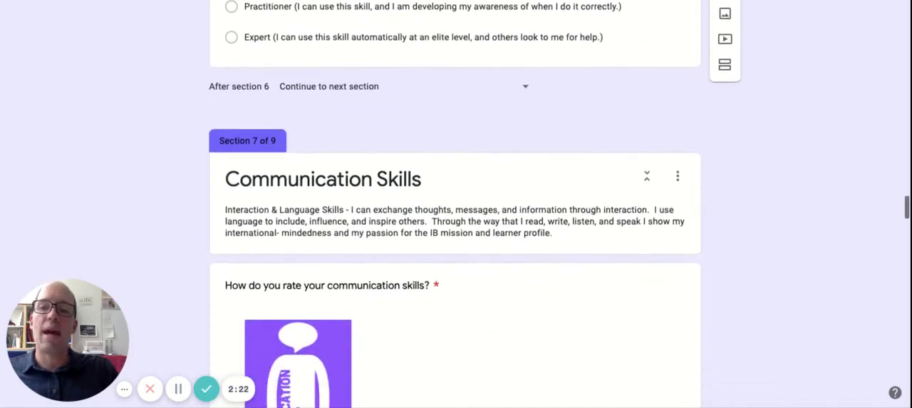
scroll("down", 3)
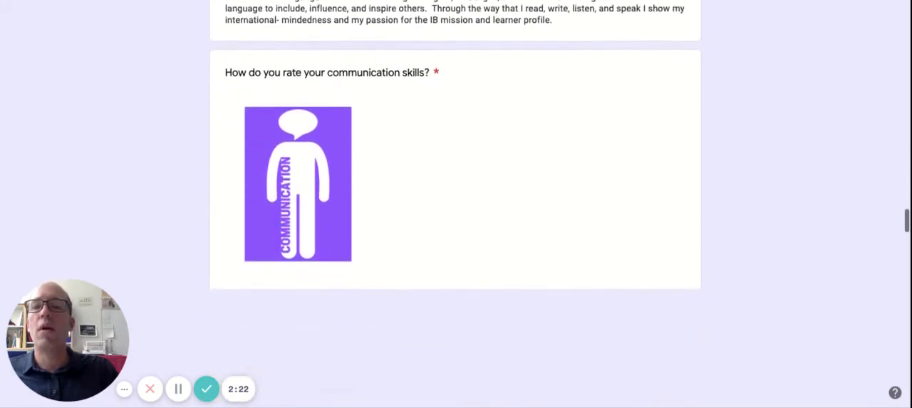
scroll("down", 3)
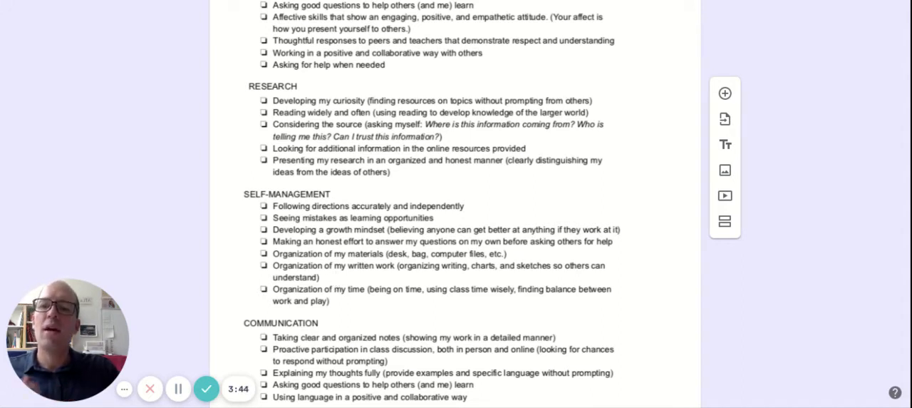
scroll("down", 3)
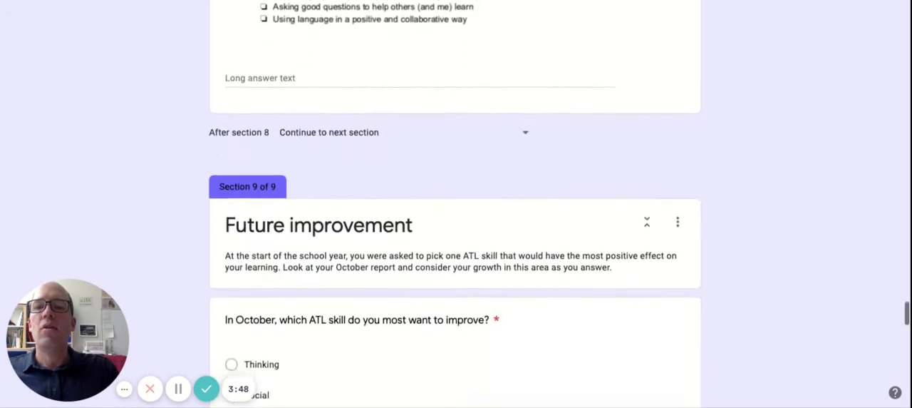